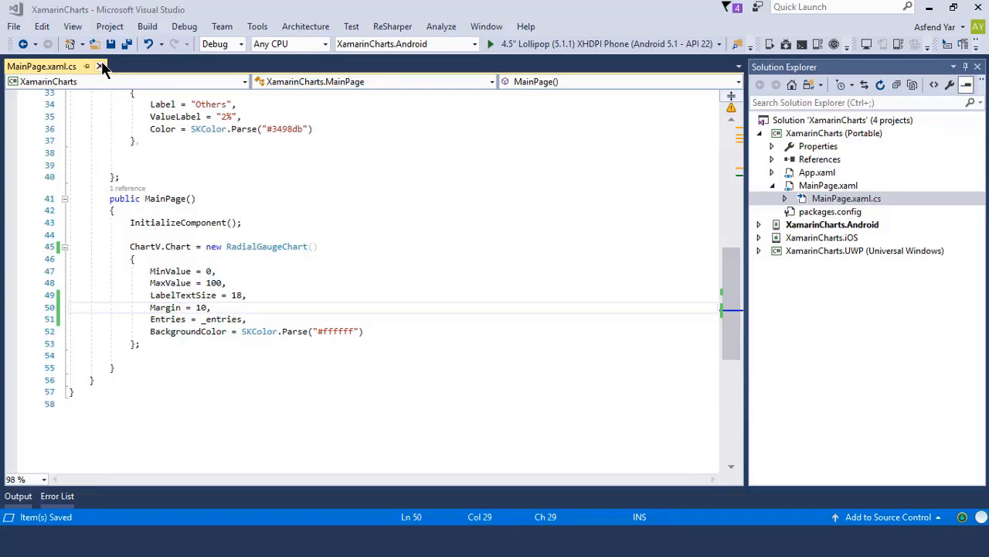
# Close the MainPage.xaml.cs code file
pyautogui.click(102, 65)
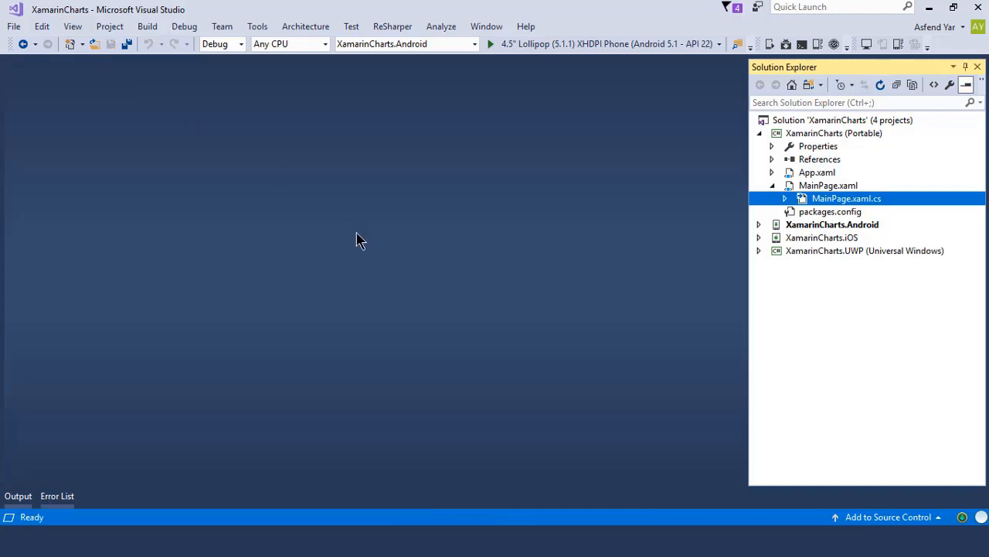
pyautogui.moveTo(601, 281)
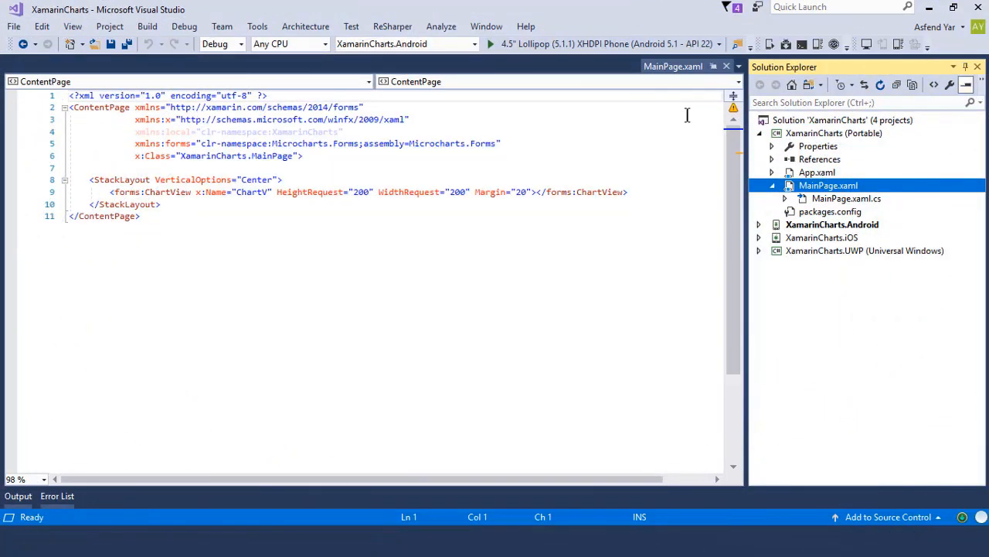
pyautogui.moveTo(727, 65)
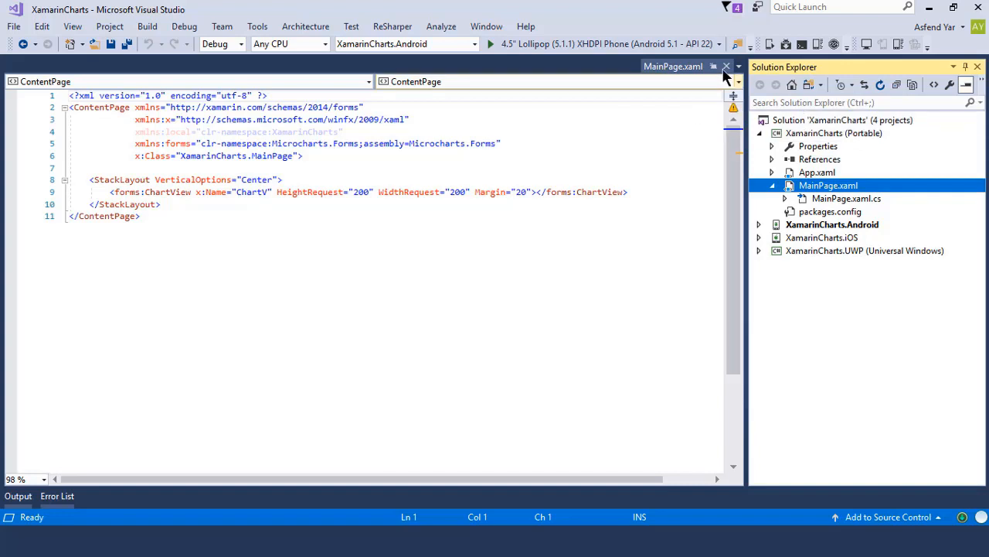
# Switch from MainPage.xaml to MainPage.xaml.cs and bring the MainPage constructor into view
pyautogui.click(727, 65)
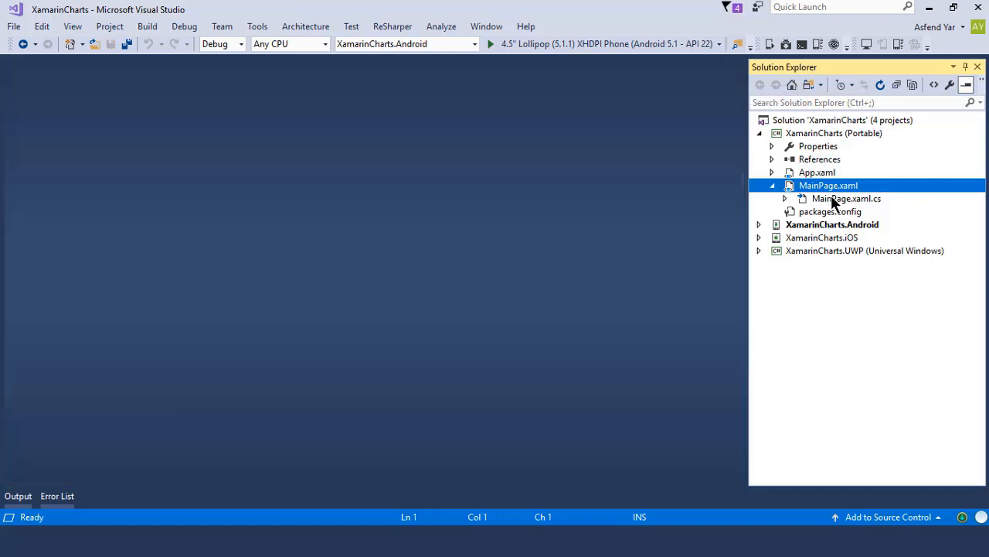
pyautogui.doubleClick(847, 197)
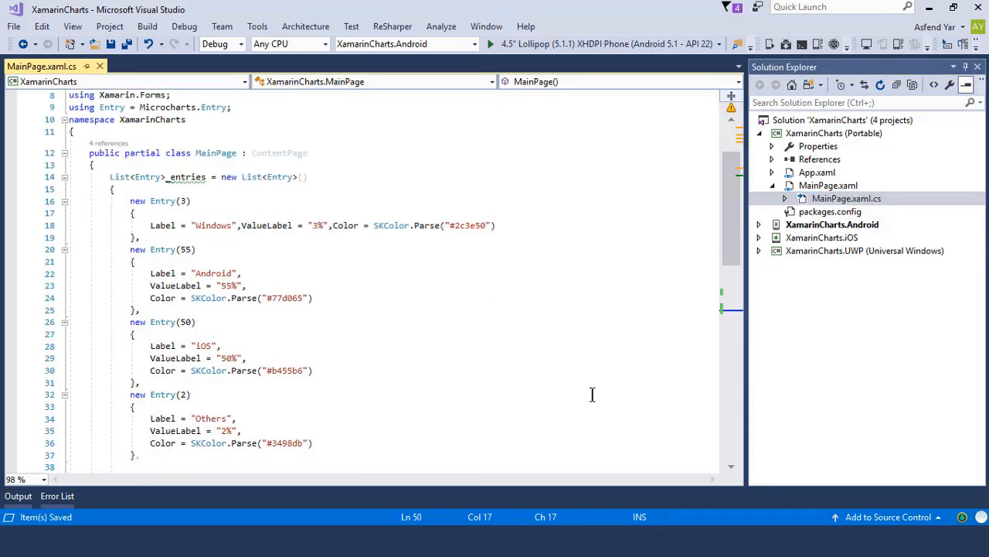
pyautogui.scroll(-3)
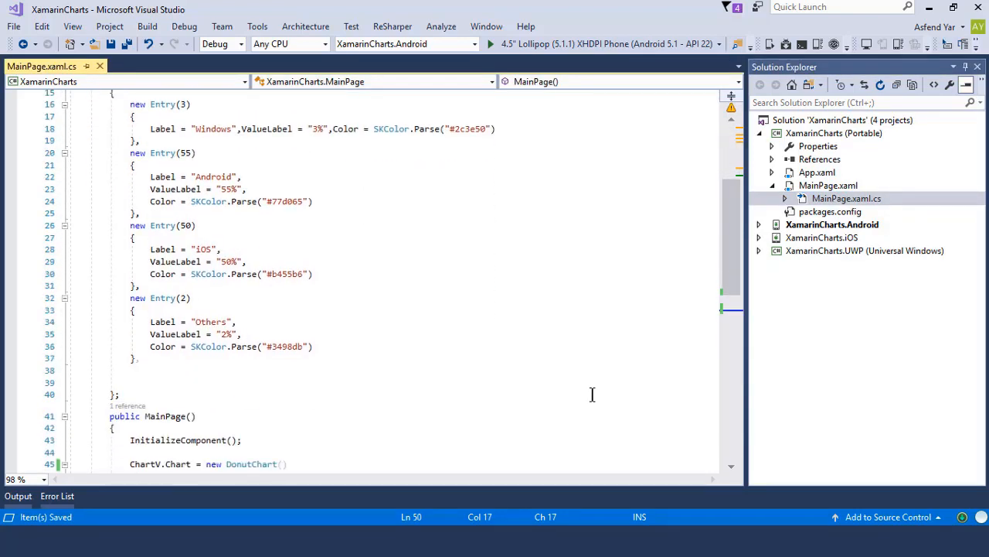
pyautogui.scroll(-3)
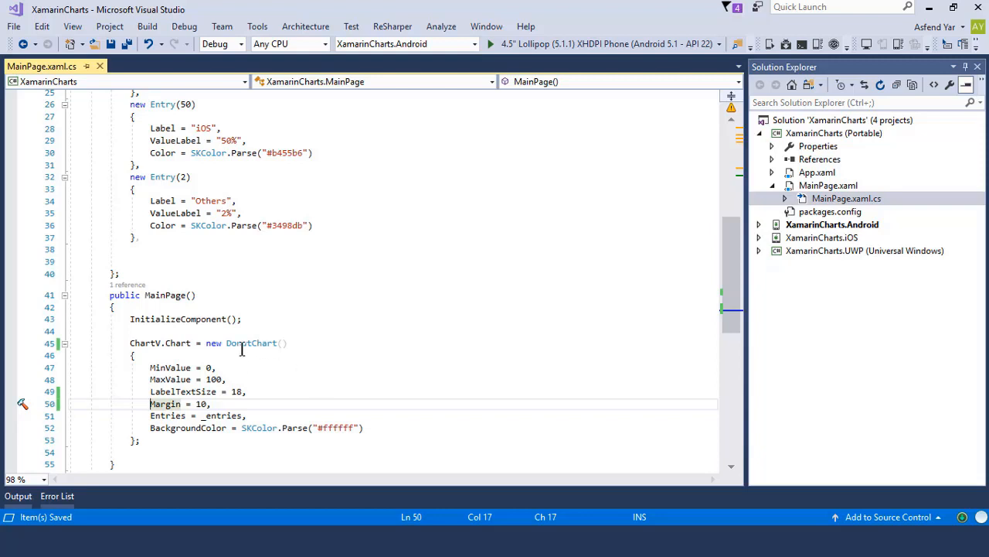
pyautogui.moveTo(246, 346)
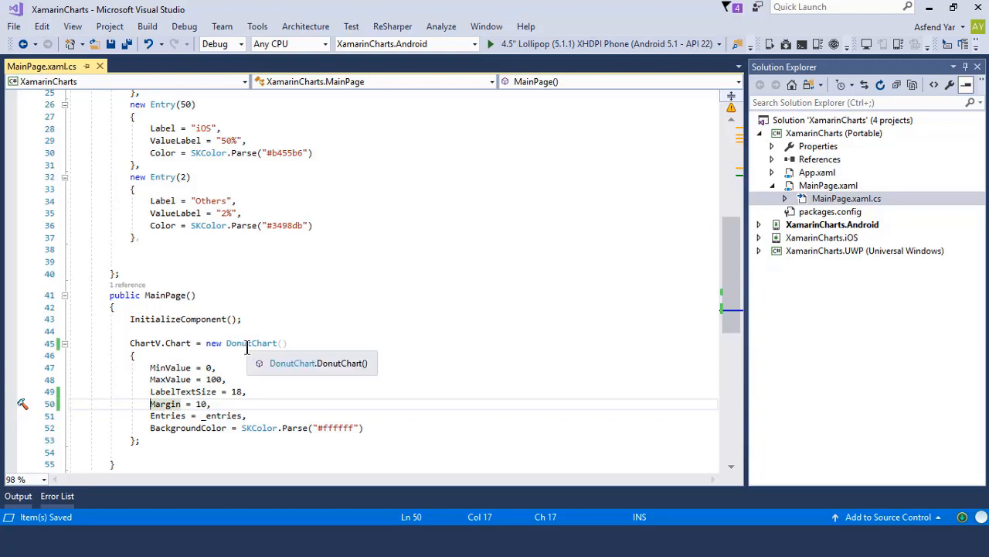
# Replace DonutChart with RadialGaugeChart via the 'Rad' completion and save the file
pyautogui.write('RadialGauge')
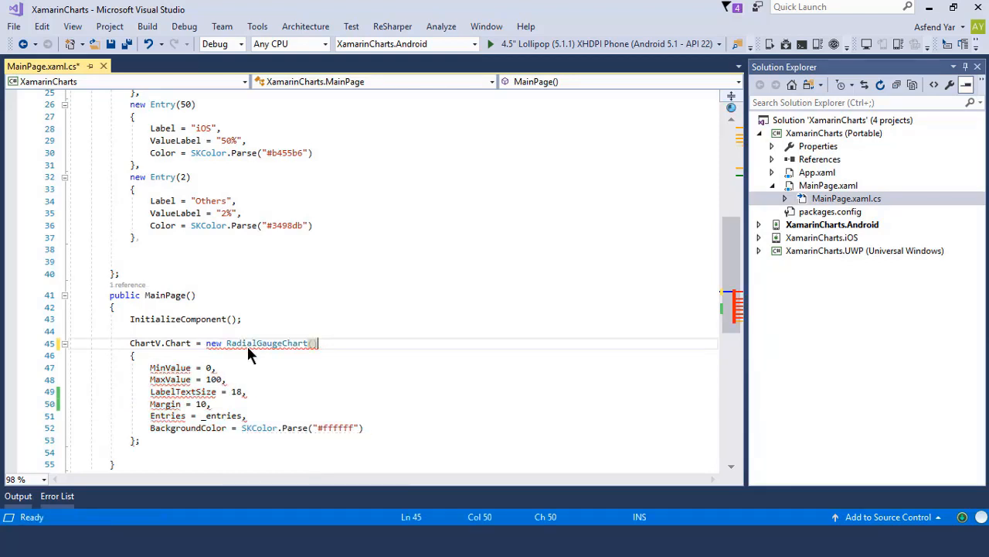
pyautogui.press('ctrl+s')
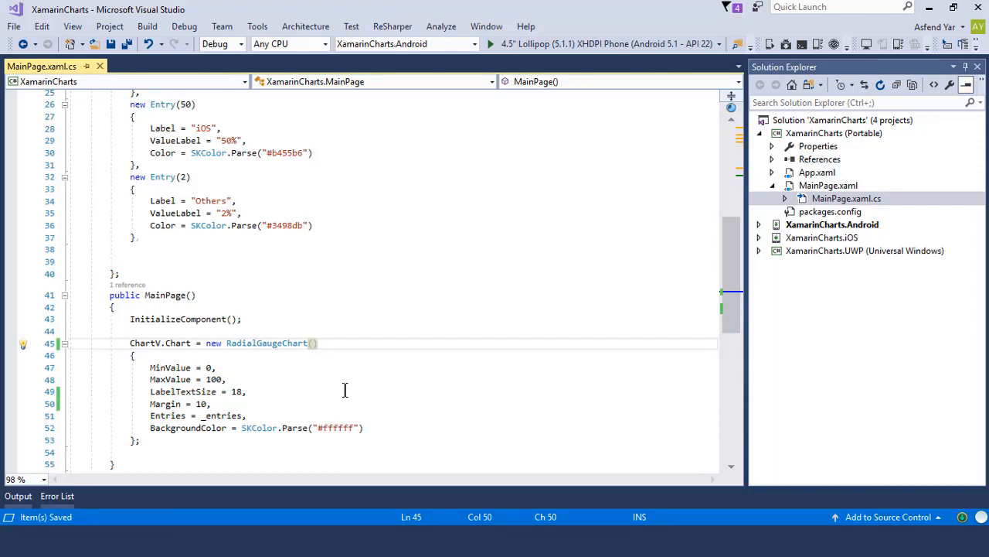
pyautogui.scroll(-3)
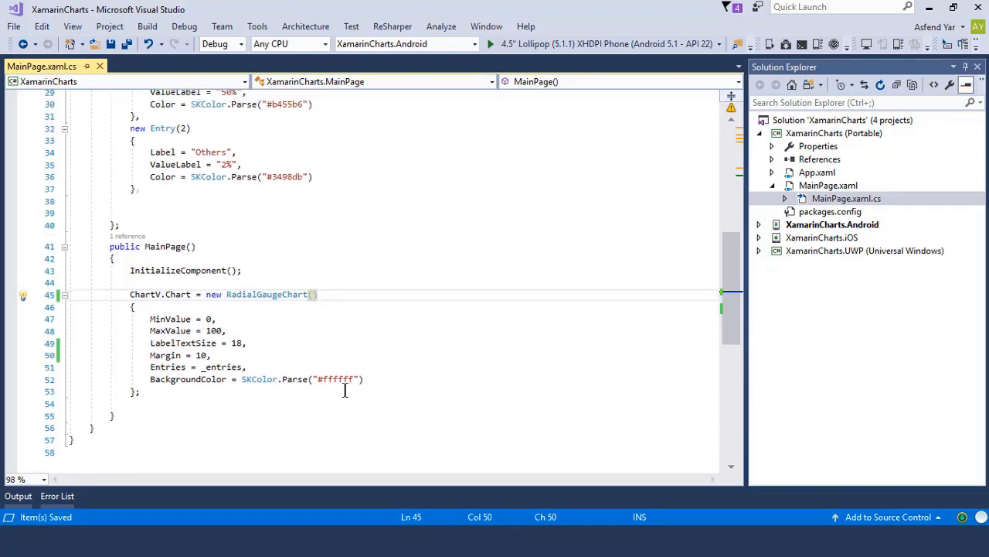
pyautogui.moveTo(229, 320)
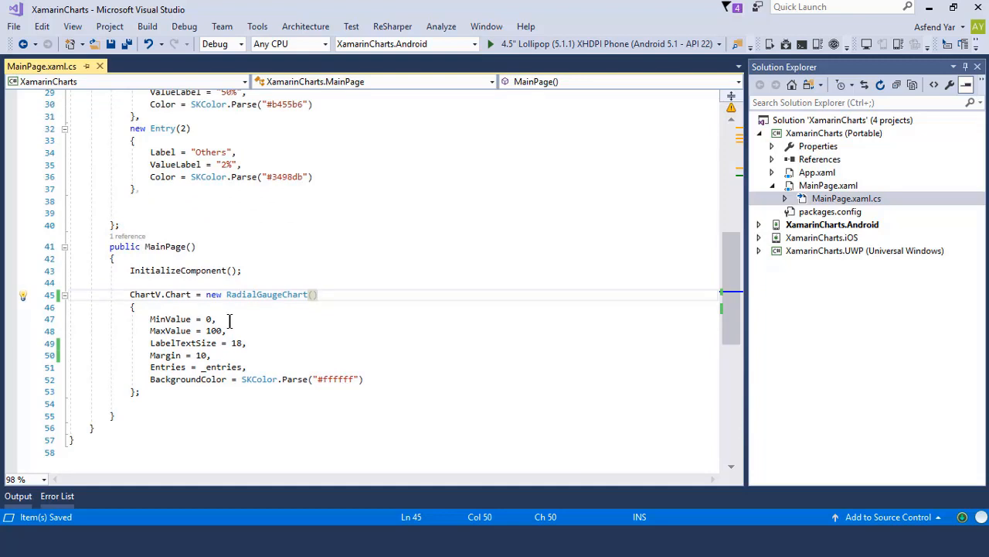
pyautogui.click(220, 319)
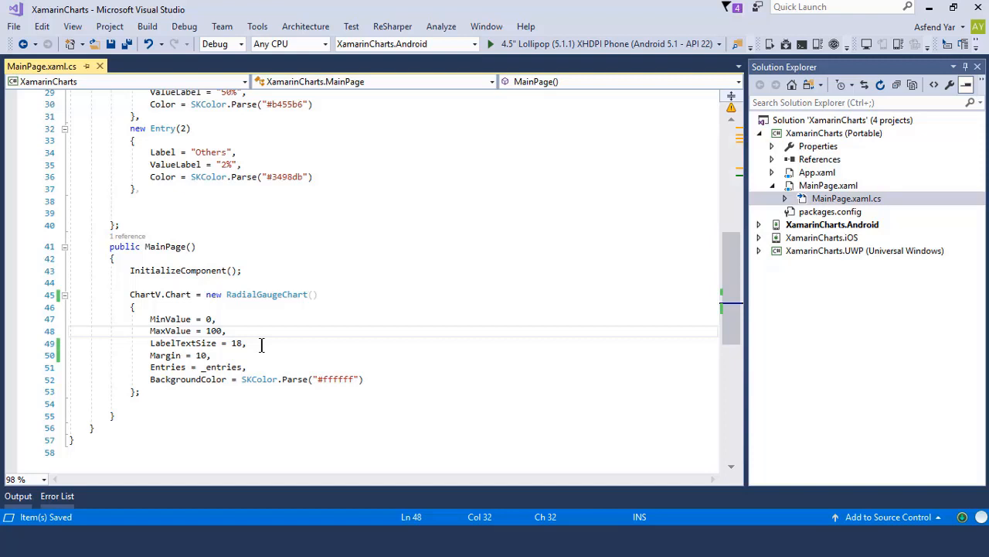
pyautogui.moveTo(230, 318)
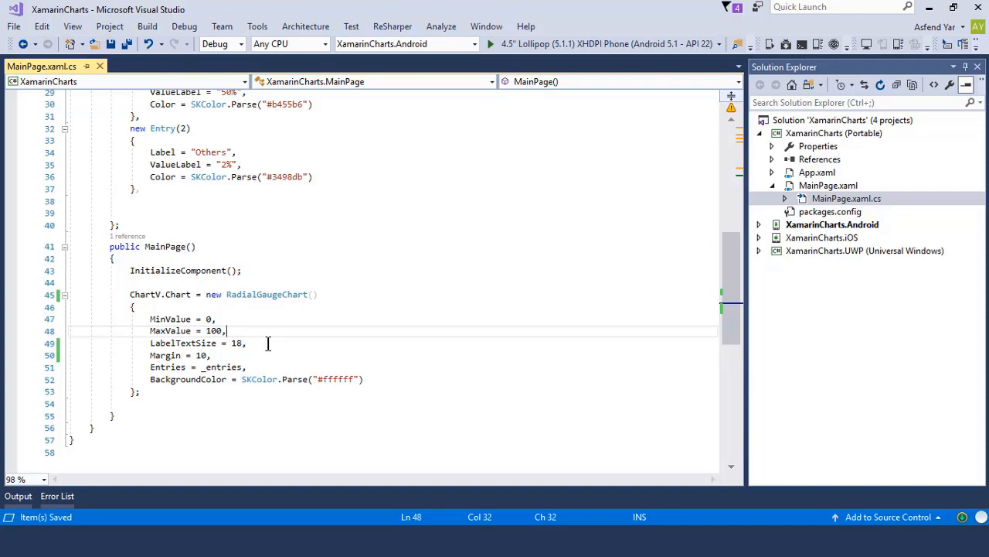
pyautogui.click(247, 343)
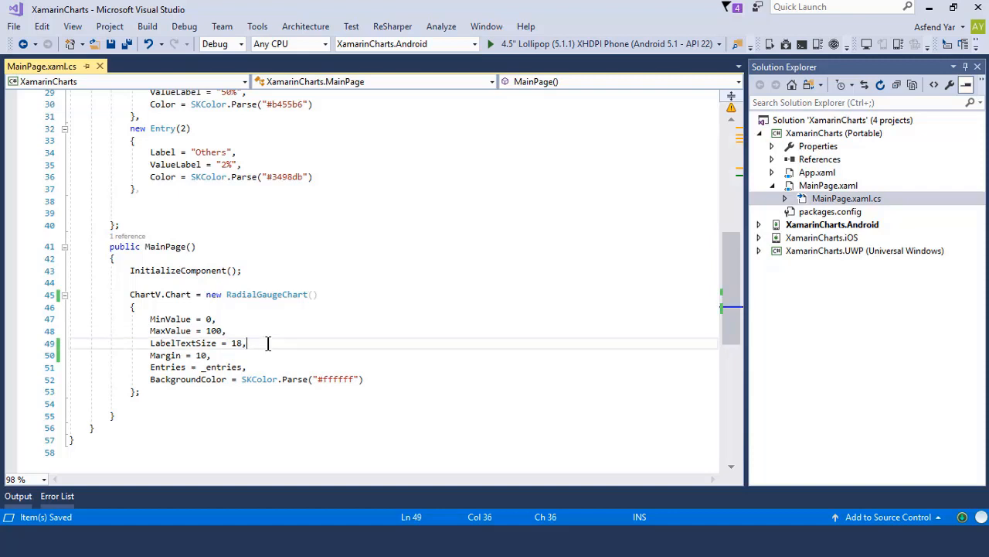
pyautogui.press('Backspace')
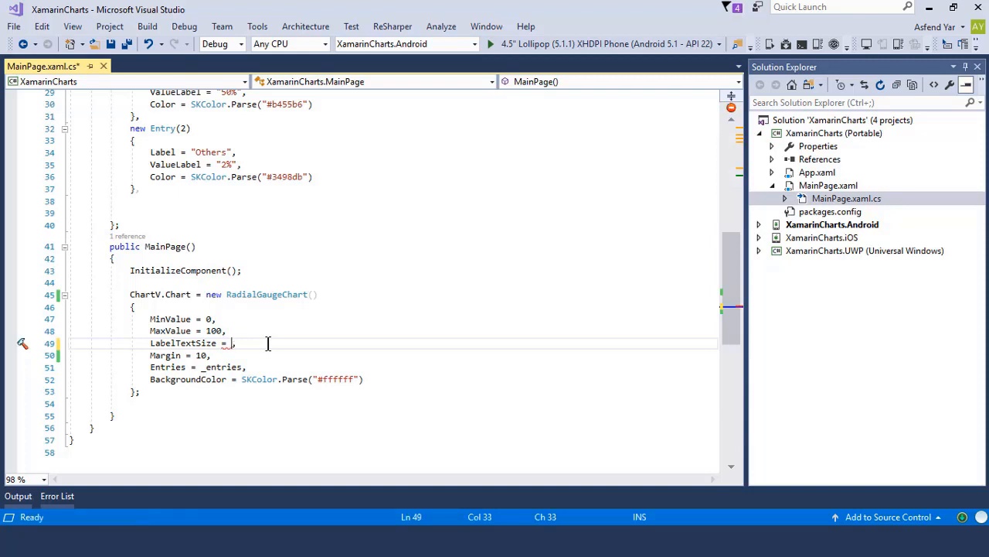
pyautogui.write('18')
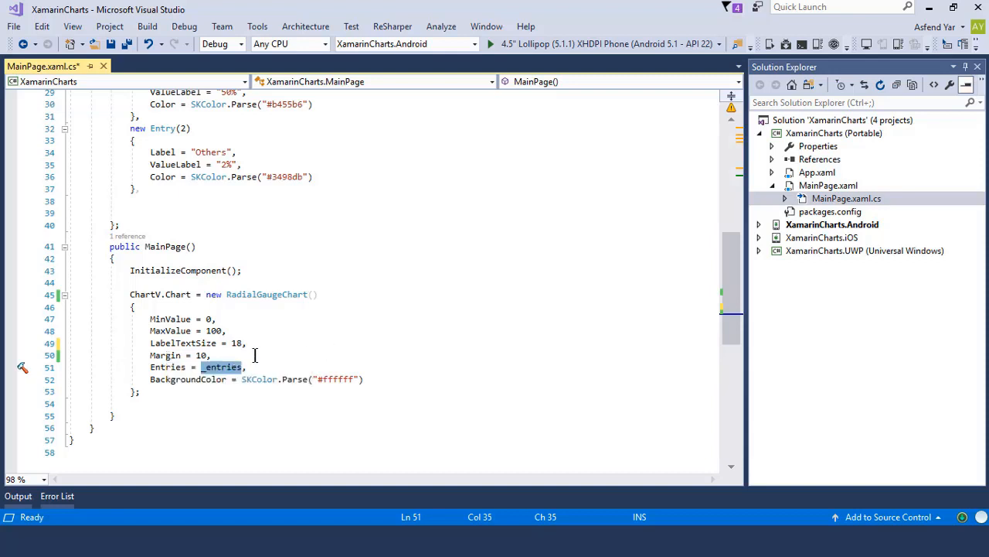
pyautogui.moveTo(167, 366)
pyautogui.write('StartAngle =')
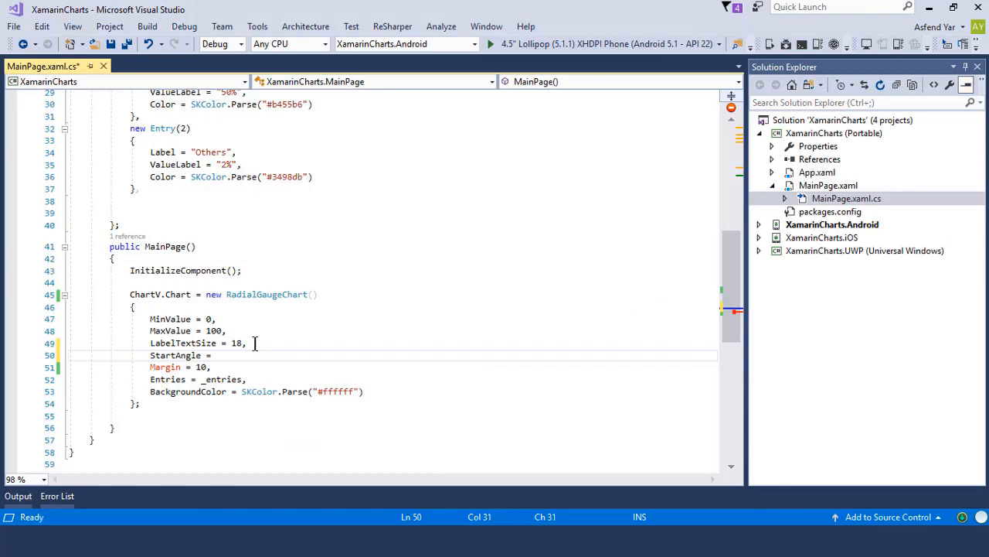
# Enter the value 180 for the new StartAngle setting
pyautogui.write('180')
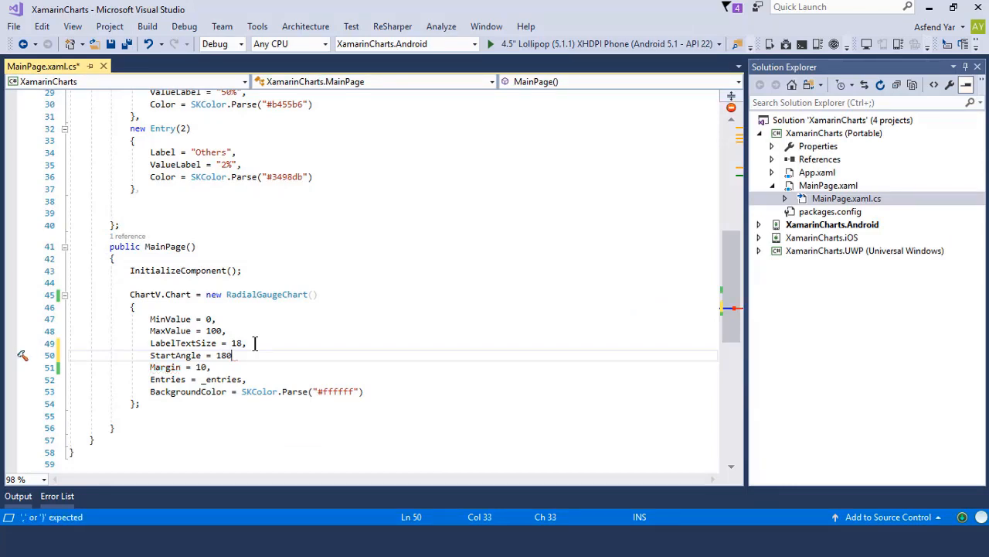